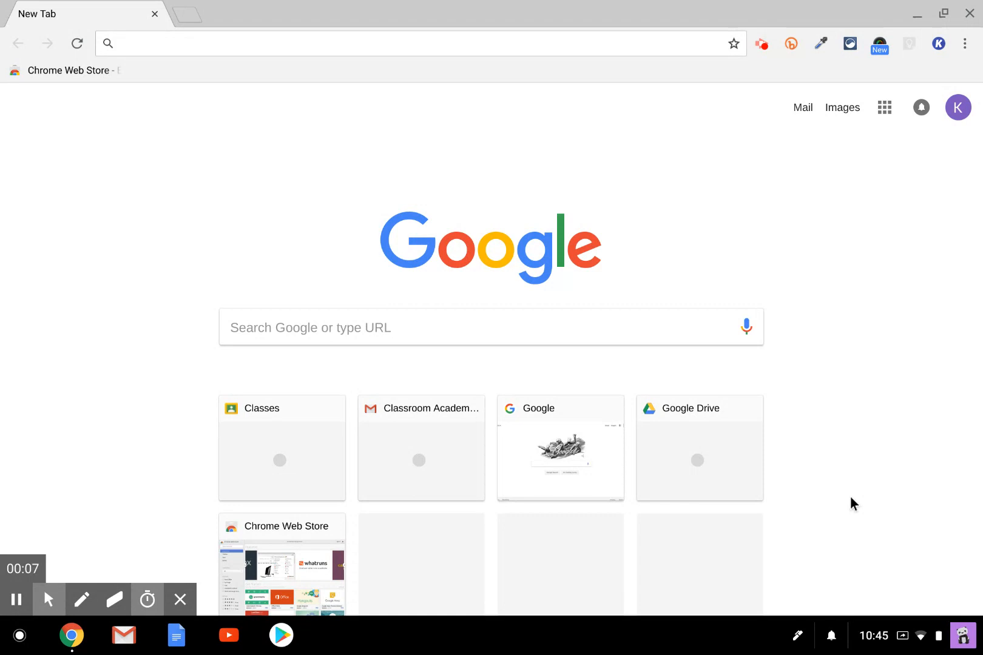
mouse_move(872, 262)
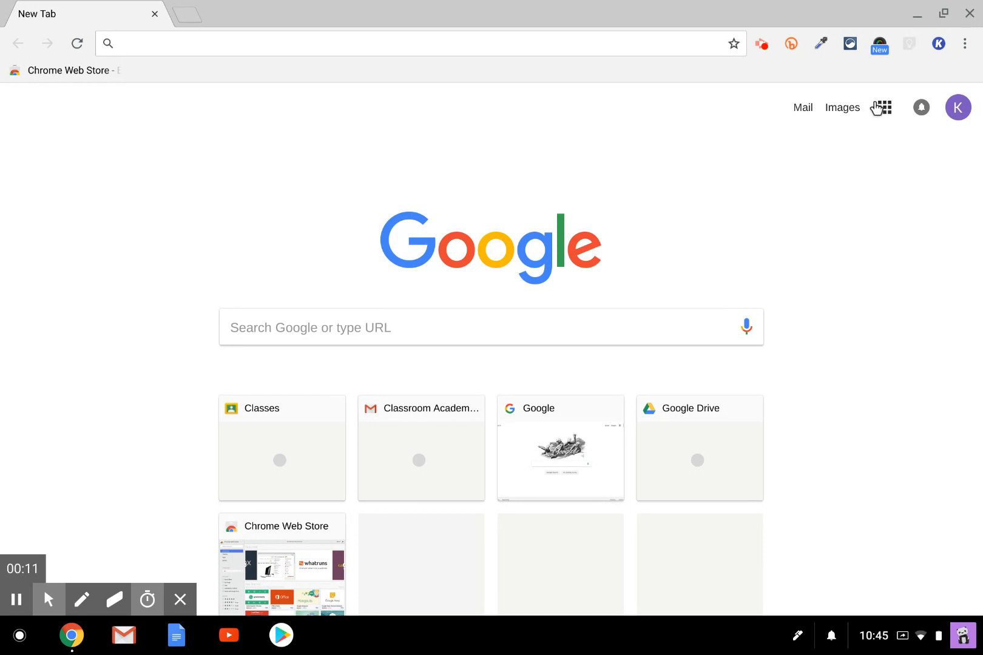
Open the Google apps launcher grid next to Images on the new tab page.
left_click(885, 108)
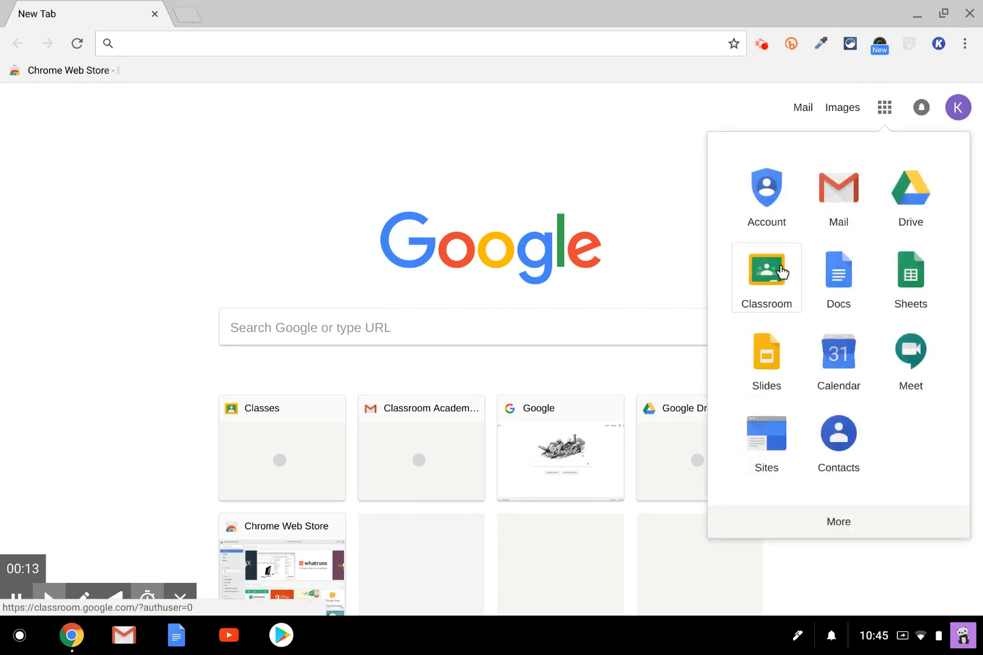
mouse_move(758, 277)
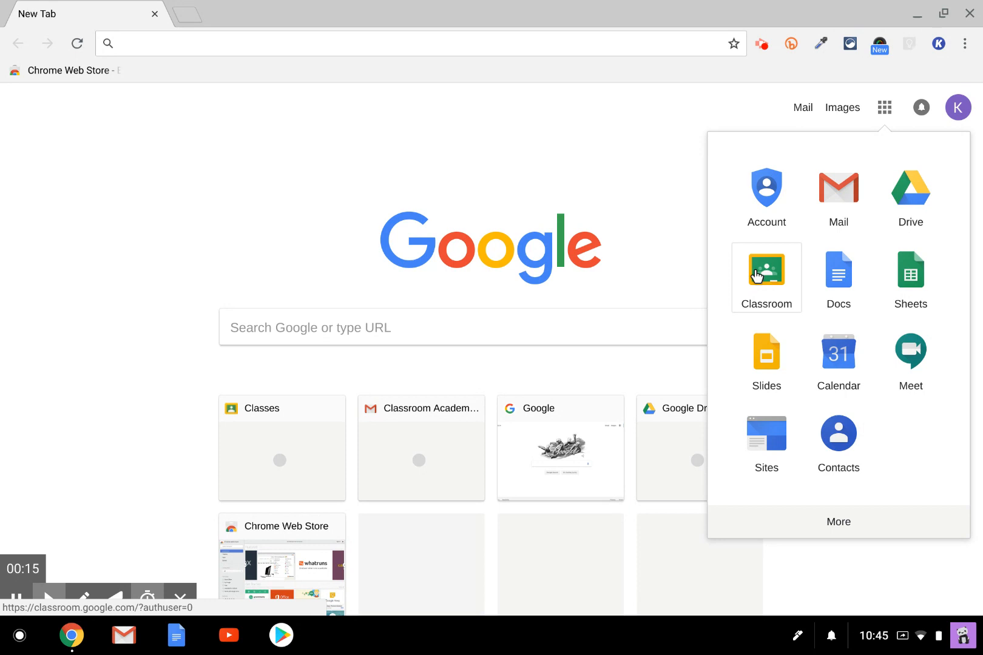
mouse_move(425, 33)
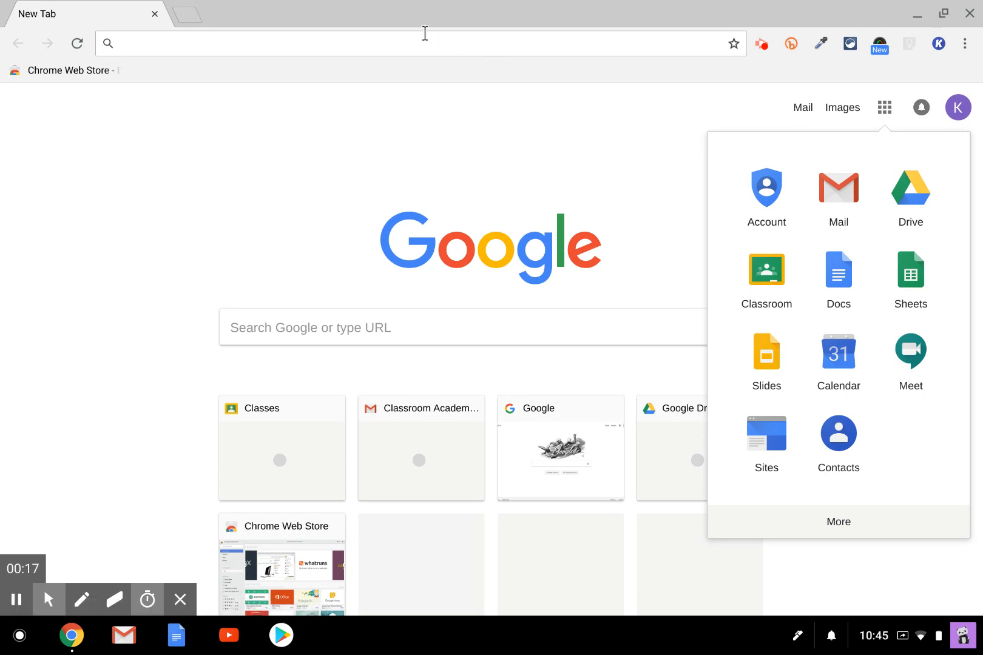
Go to classroom.google.com to load the class list with 8th Grade Math and Practice Class.
type("classroom.google.com")
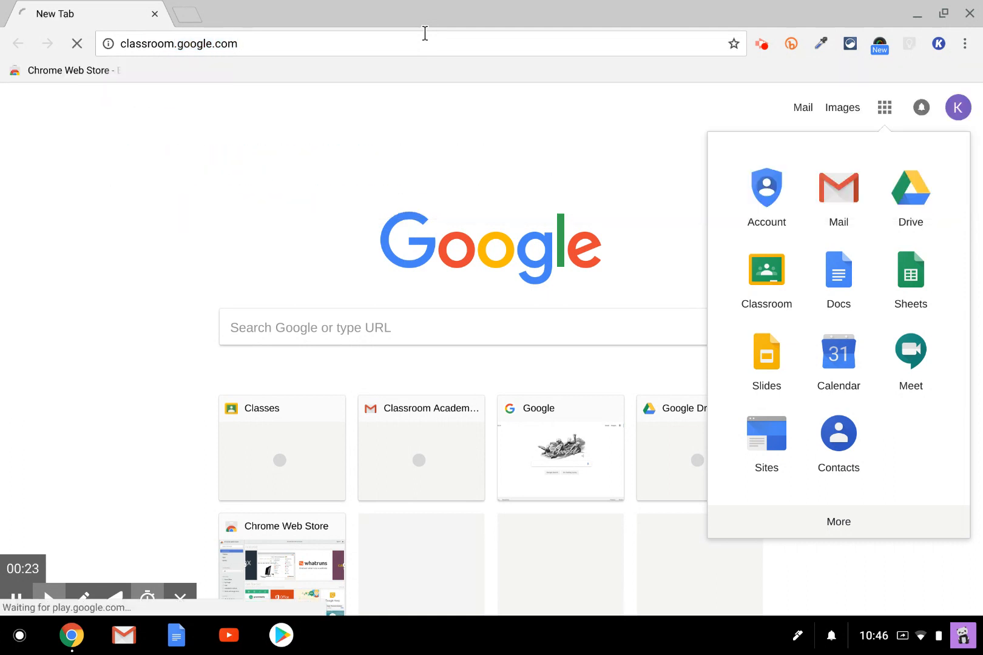
left_click(766, 269)
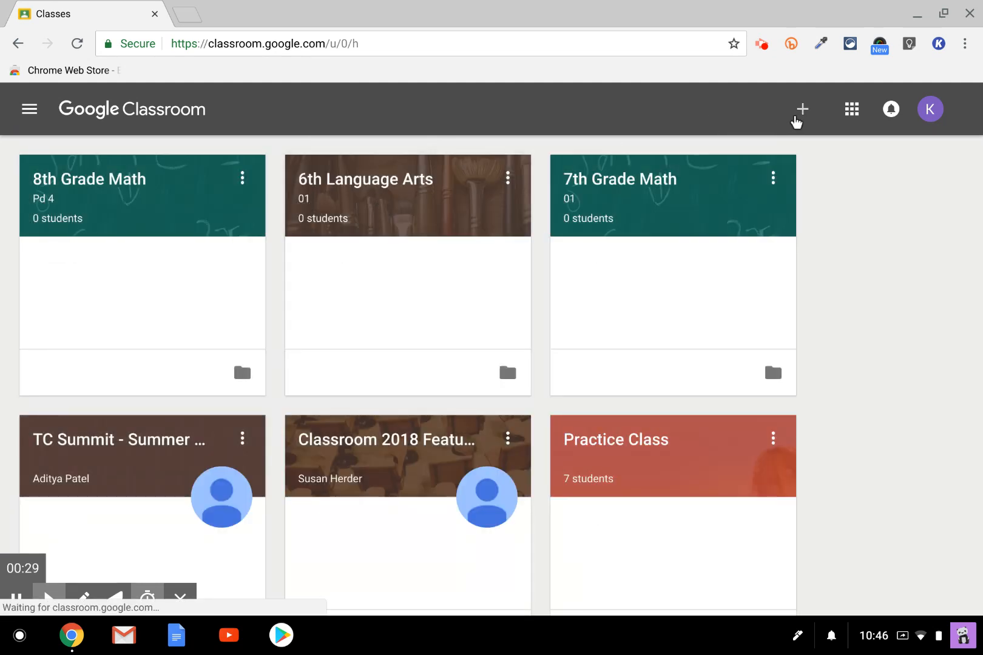
Create a class named '7th Grade ELA', section 'pd 4', subject 'Writing'.
left_click(802, 108)
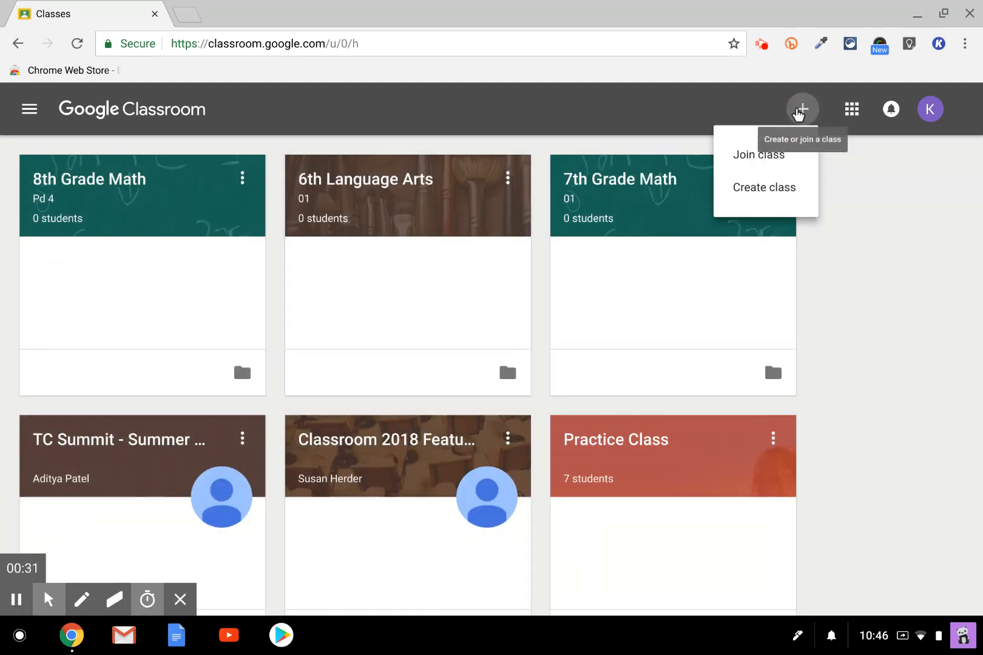
left_click(764, 187)
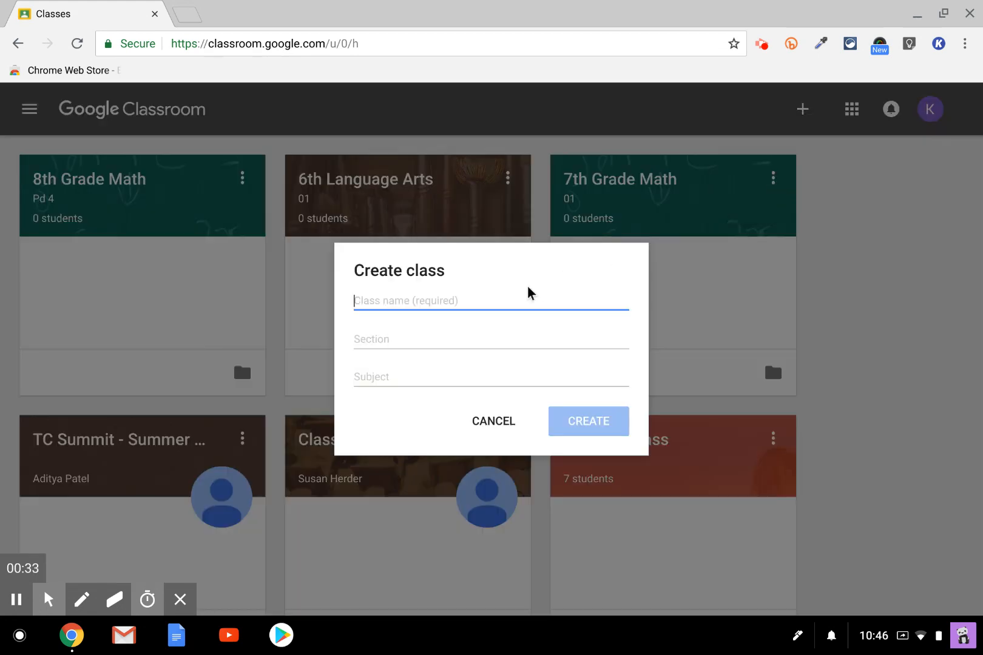
type("7th")
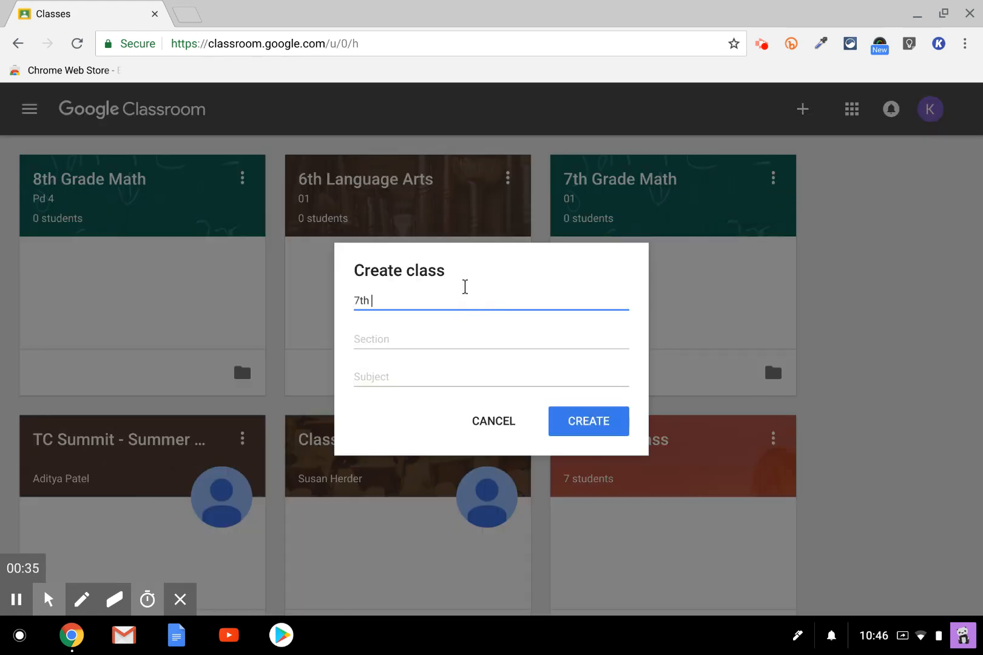
type("Grade ELA")
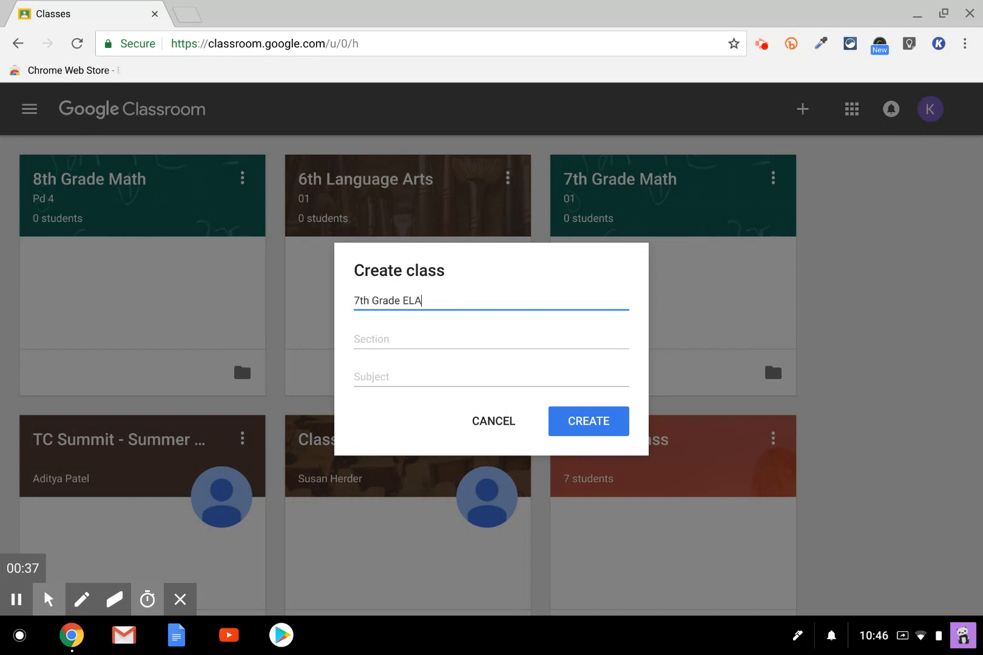
type("w")
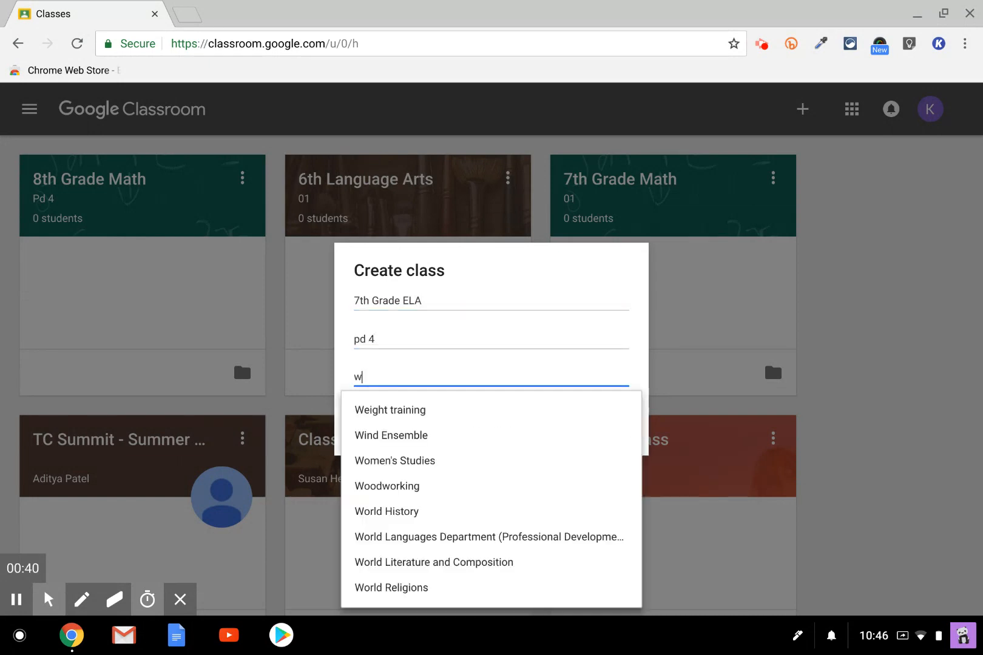
type("riting")
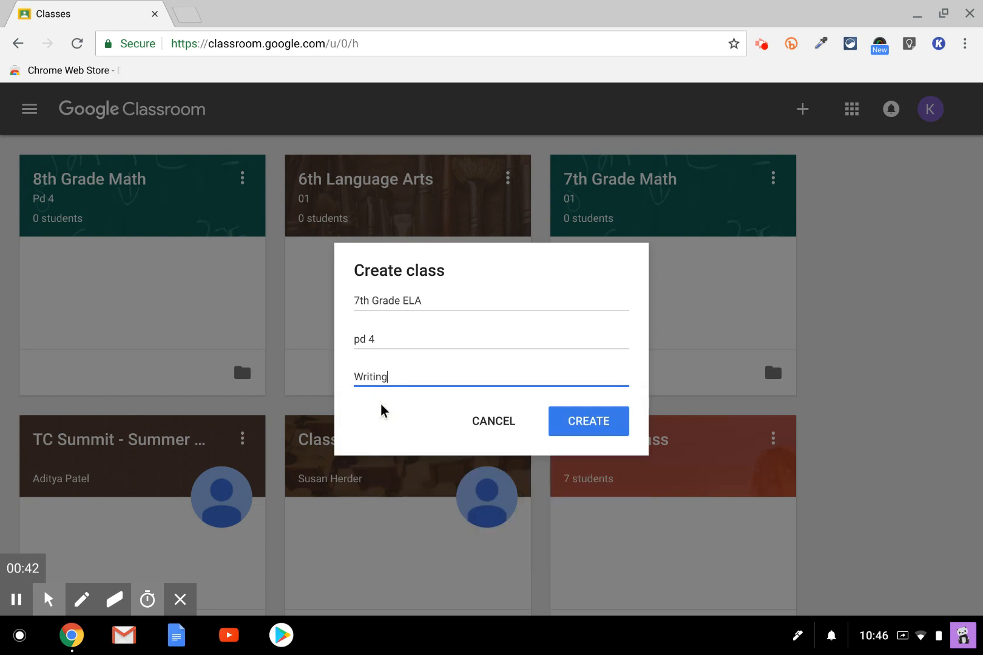
left_click(587, 421)
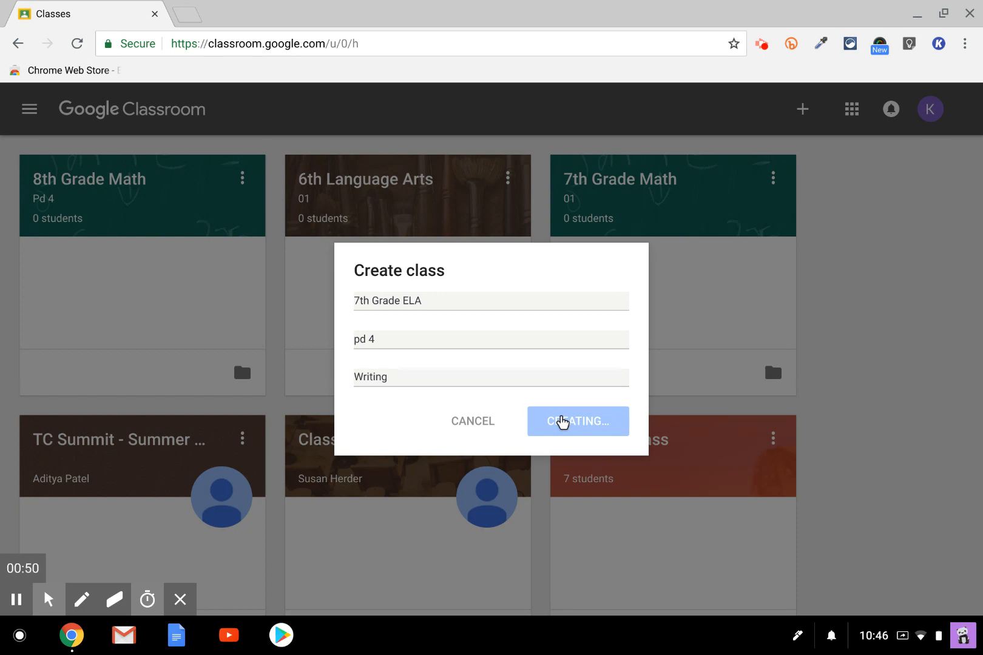
Open the 7th Grade ELA class Stream, then go back to the classes page.
left_click(577, 421)
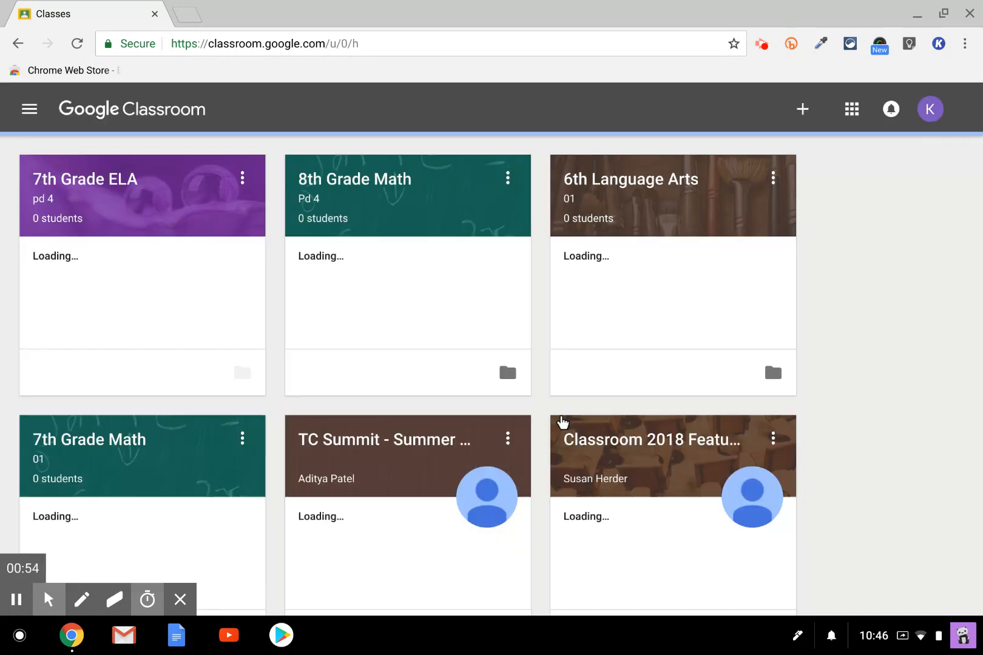
left_click(84, 180)
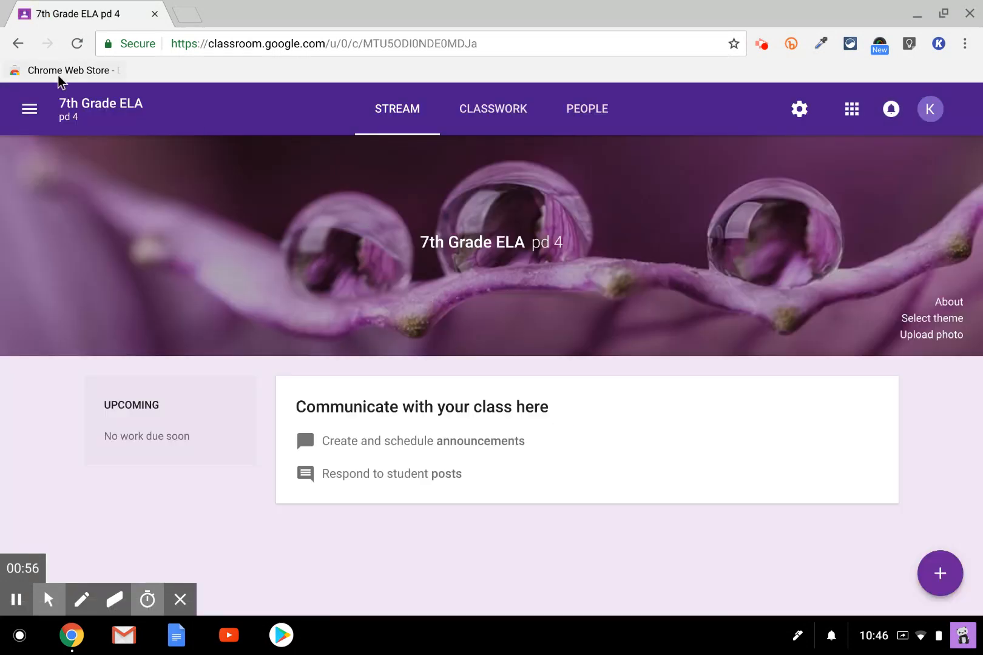
left_click(29, 108)
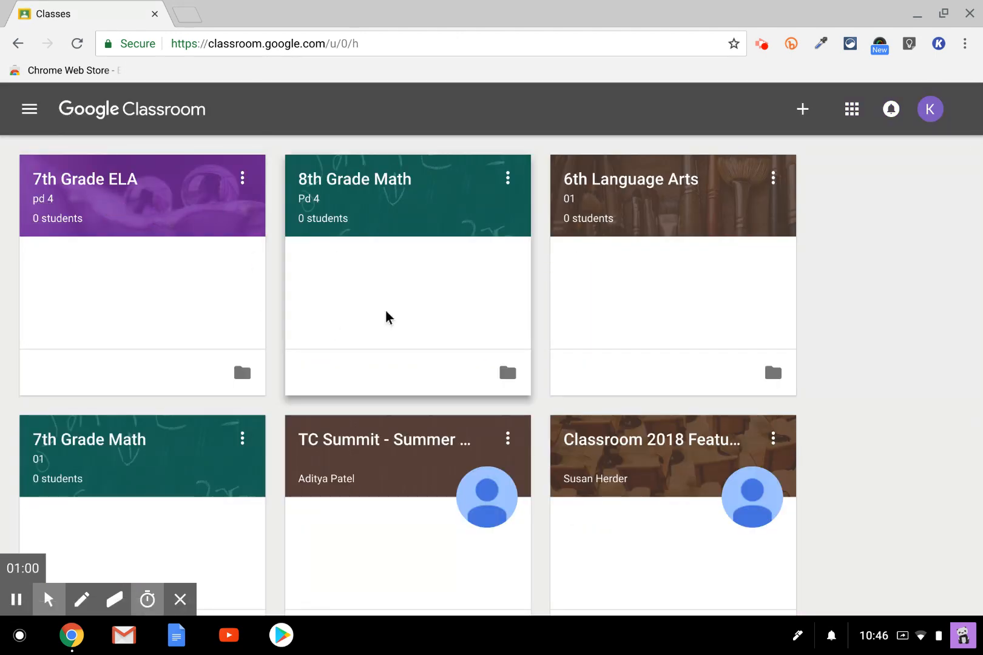
mouse_move(624, 154)
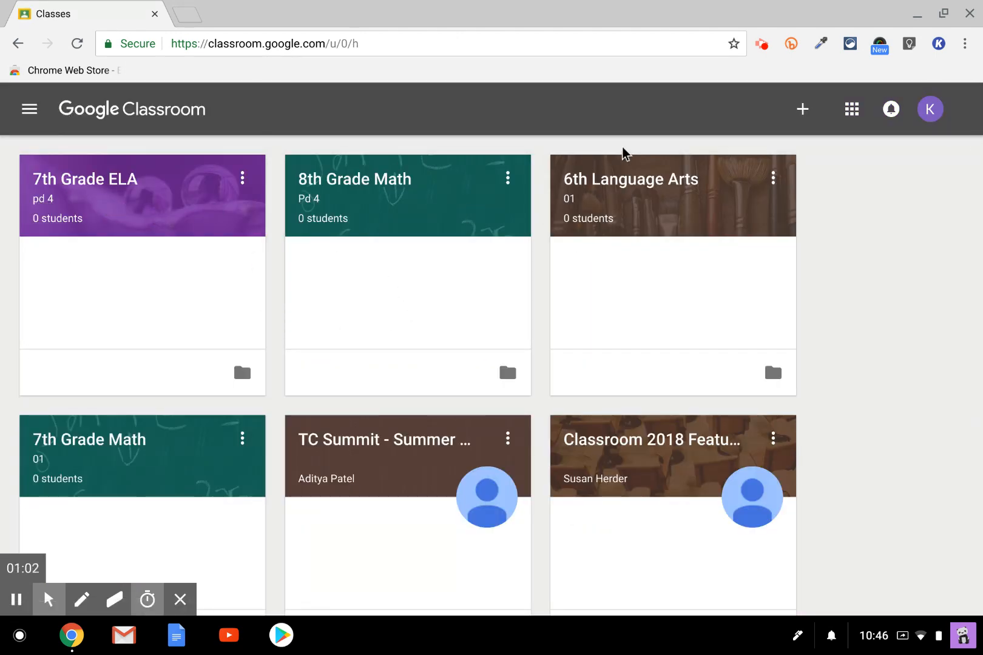